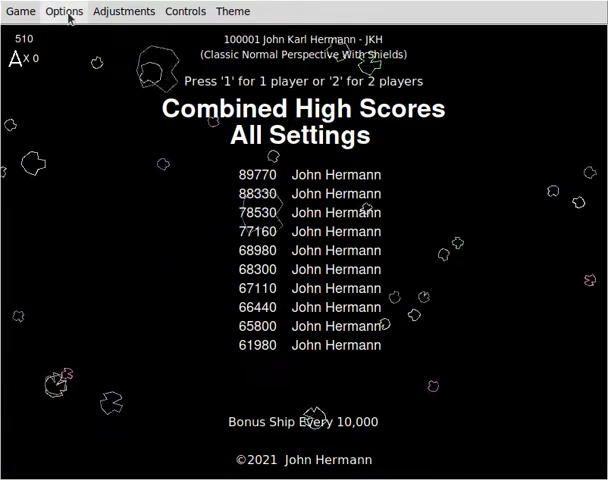
Step: Switch Classic Asteroids mode off from the Options menu, leaving Normal Perspective With Shields
{"action": "left_click", "coordinate": [64, 12]}
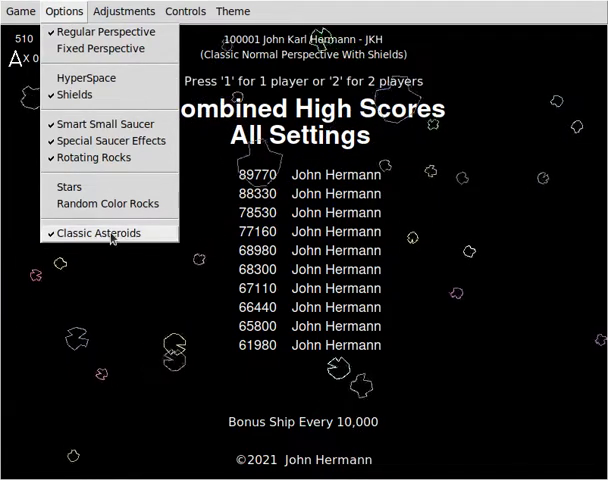
{"action": "left_click", "coordinate": [96, 232]}
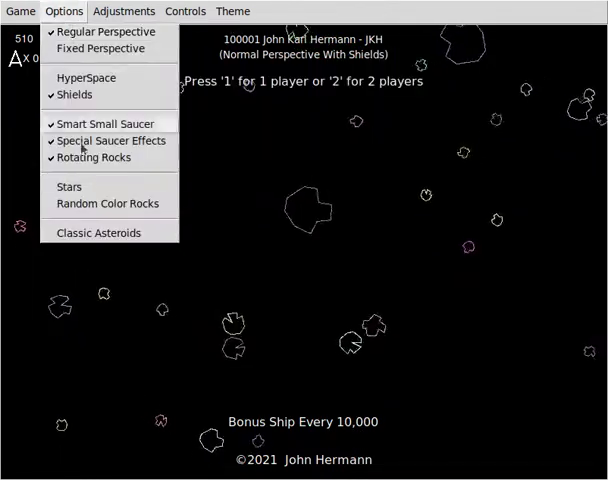
Step: Re-enable Classic Asteroids mode, bringing up the original-settings match prompt
{"action": "left_click", "coordinate": [100, 232]}
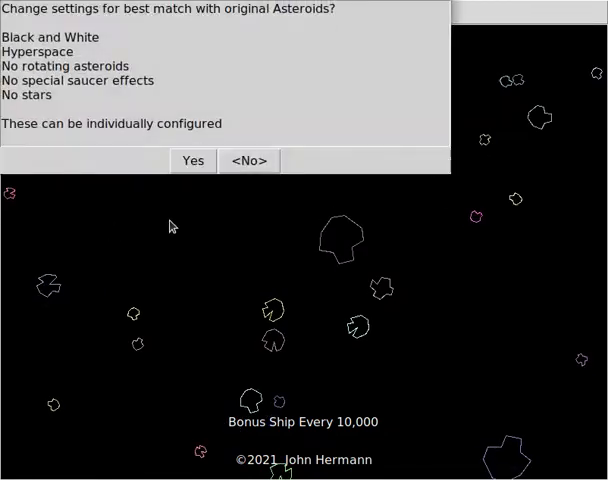
{"action": "mouse_move", "coordinate": [200, 110]}
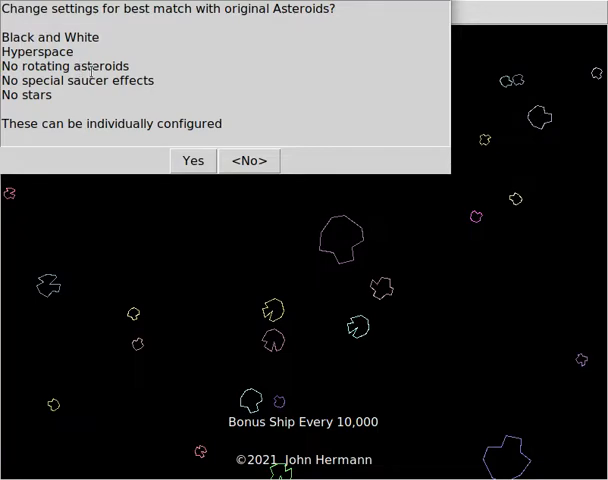
{"action": "mouse_move", "coordinate": [154, 172]}
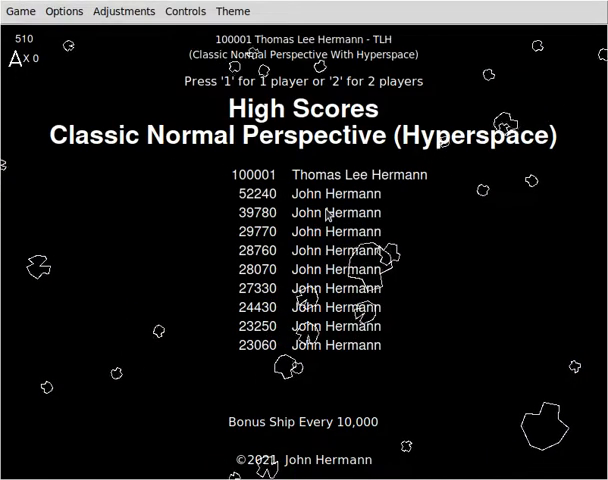
Step: Start a one-player classic game and play past the controls screen toward wave 3
{"action": "key", "text": "1"}
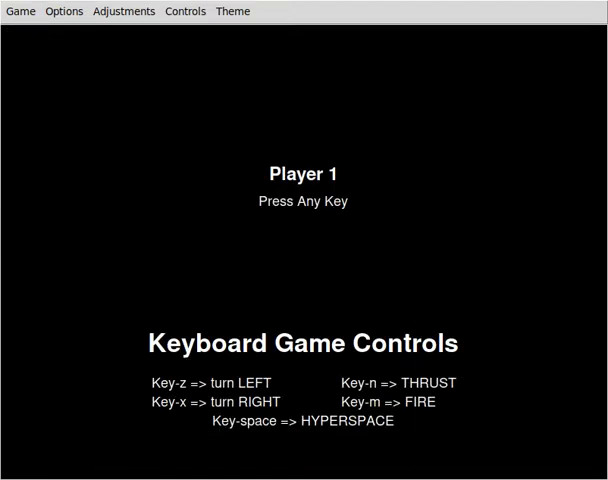
{"action": "key", "text": "space"}
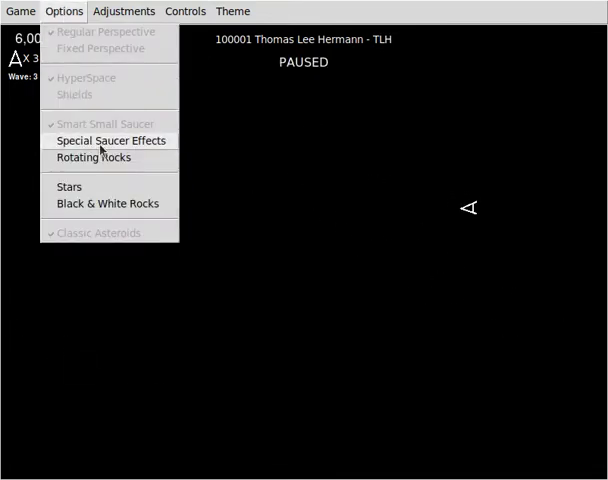
Step: Turn on special saucer effects while paused and reopen the Options menu
{"action": "left_click", "coordinate": [114, 140]}
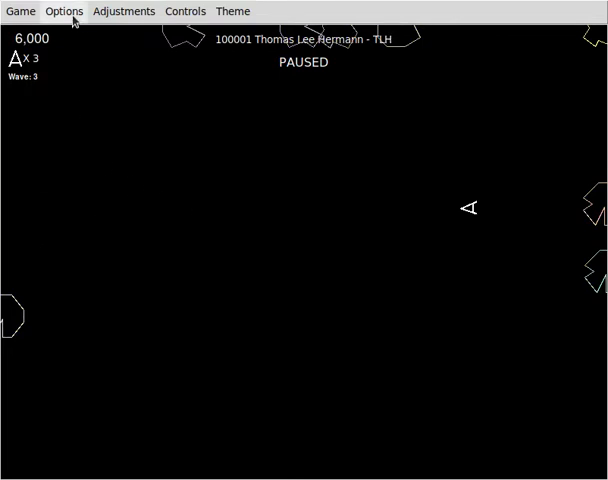
{"action": "left_click", "coordinate": [64, 12]}
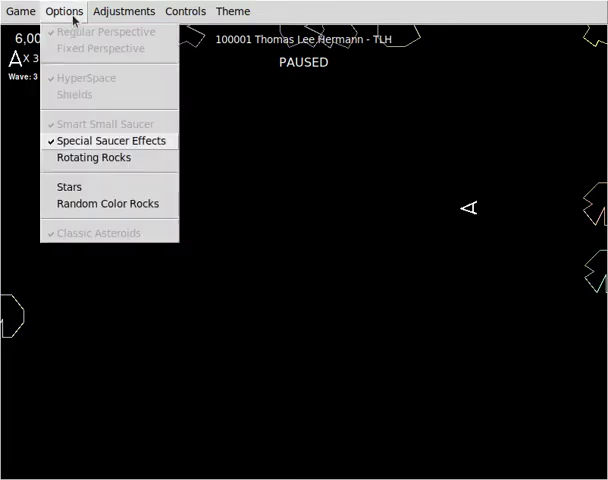
{"action": "mouse_move", "coordinate": [92, 156]}
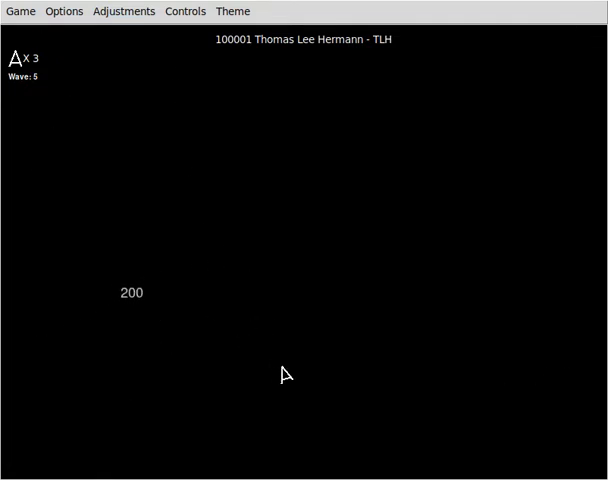
Step: Choose a different visual theme from the Theme menu before playing on to 36,160 points
{"action": "left_click", "coordinate": [230, 12]}
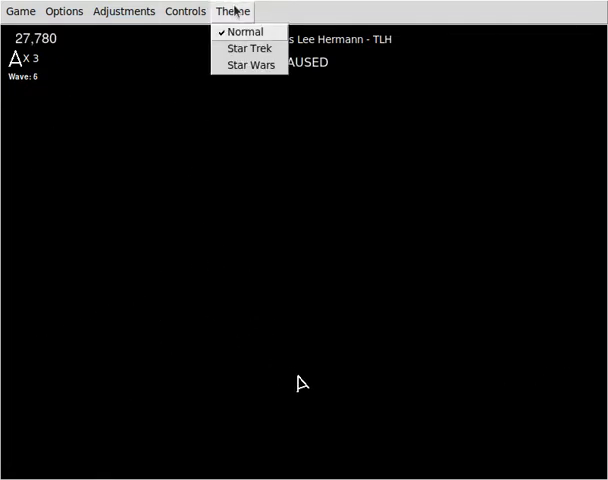
{"action": "left_click", "coordinate": [248, 48]}
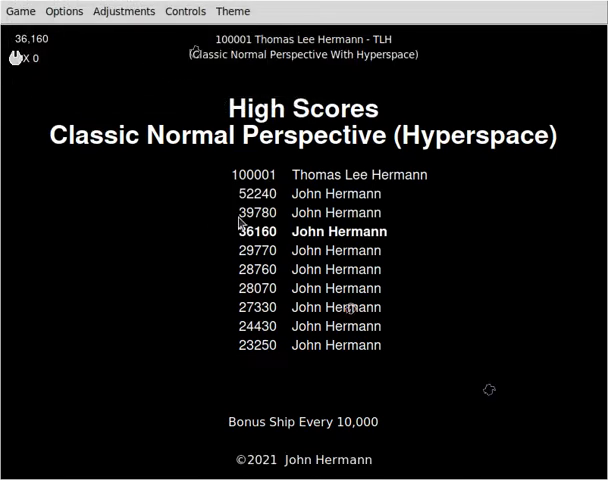
Step: Switch the game to Fixed Perspective from the Options menu
{"action": "left_click", "coordinate": [64, 12]}
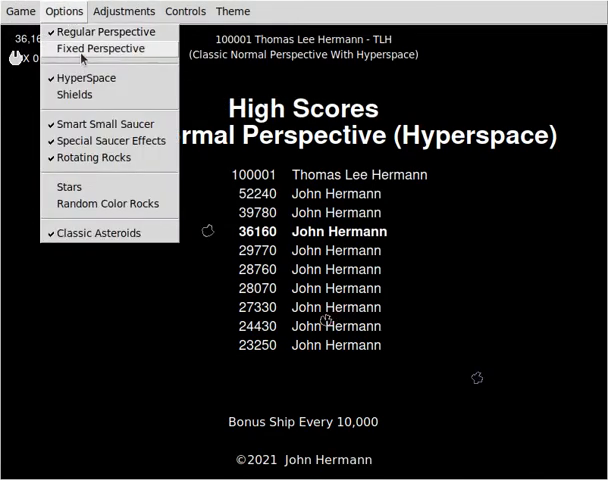
{"action": "left_click", "coordinate": [100, 48]}
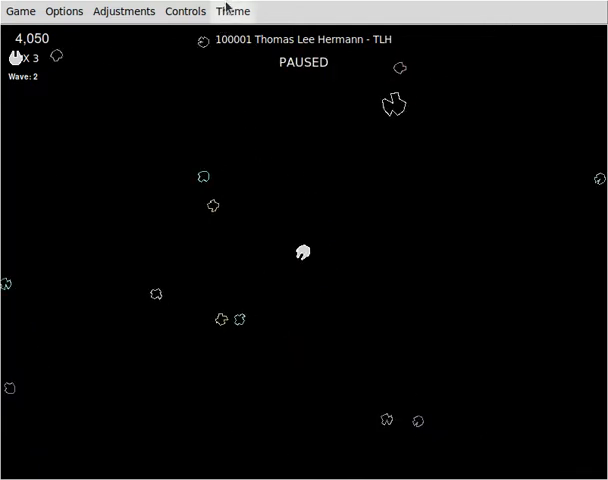
{"action": "mouse_move", "coordinate": [398, 200]}
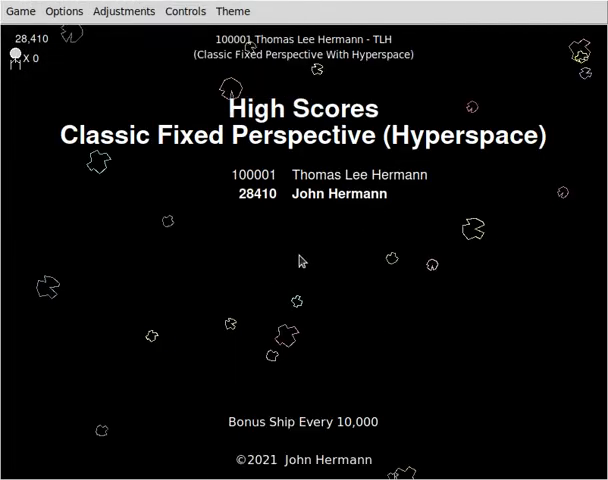
Step: Review the Adjustments settings, then show the Controls keyboard and joystick bindings
{"action": "left_click", "coordinate": [124, 12]}
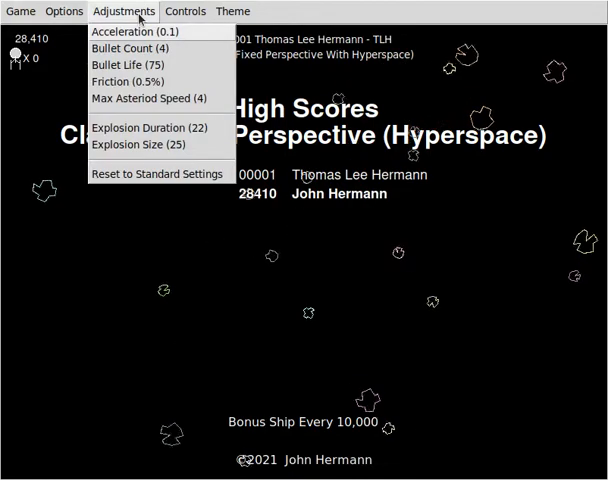
{"action": "left_click", "coordinate": [184, 12]}
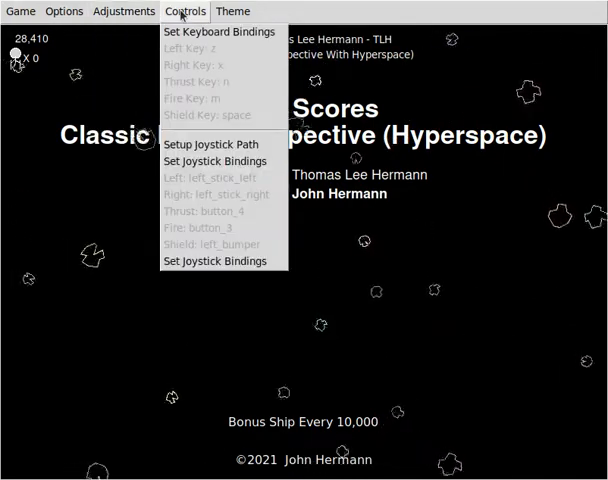
Step: Change the game mode to Fixed Perspective with Shields instead of hyperspace, with stars showing
{"action": "left_click", "coordinate": [232, 12]}
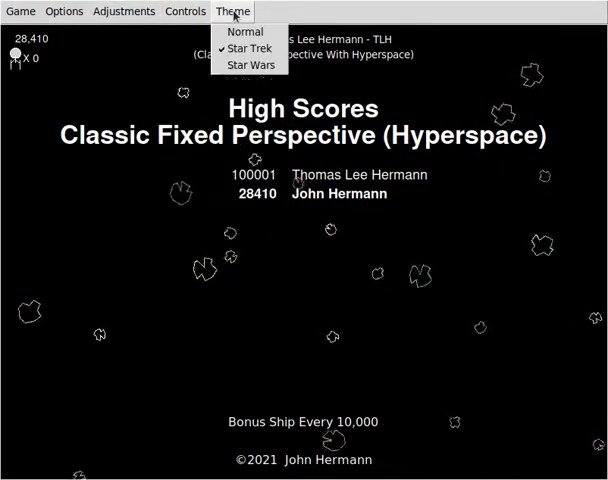
{"action": "left_click", "coordinate": [64, 12]}
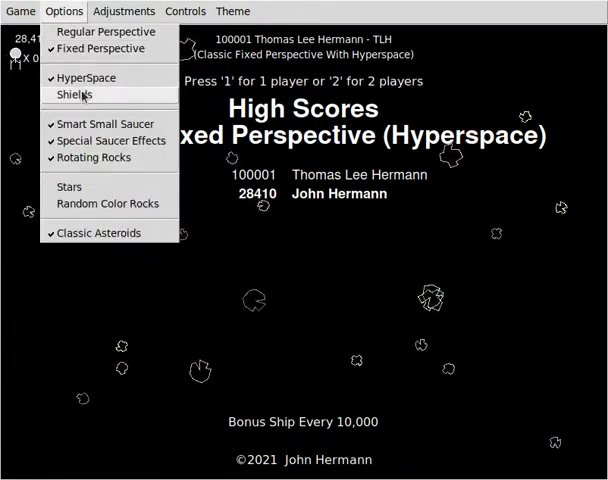
{"action": "left_click", "coordinate": [76, 94]}
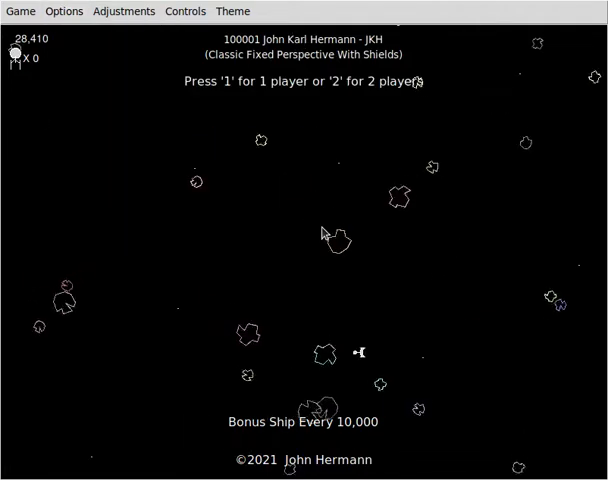
{"action": "left_click", "coordinate": [64, 12]}
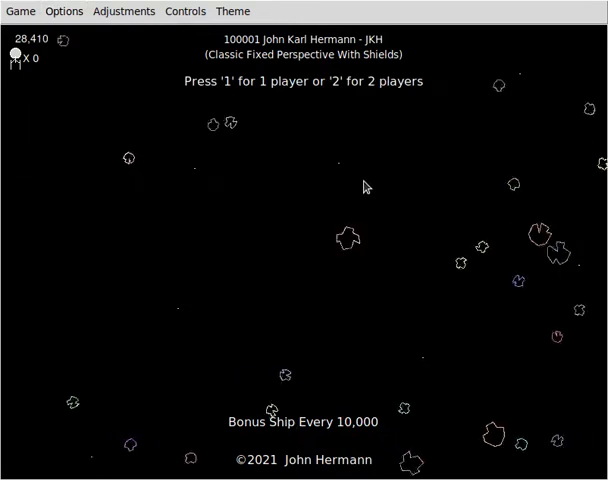
Step: Play a one-player Shields round, pausing once, until game over at 1,980 points
{"action": "key", "text": "1"}
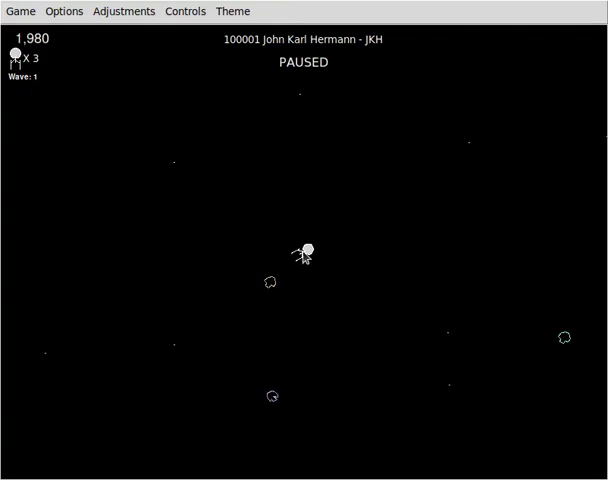
{"action": "left_click", "coordinate": [20, 12]}
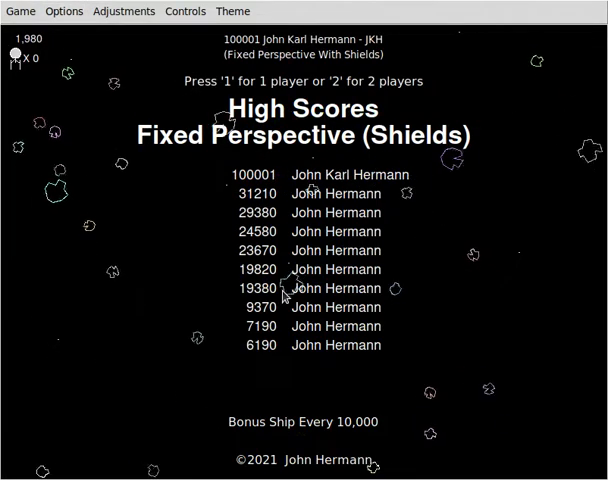
Step: Start another Shields round, then set the visual theme back to Normal
{"action": "key", "text": "1"}
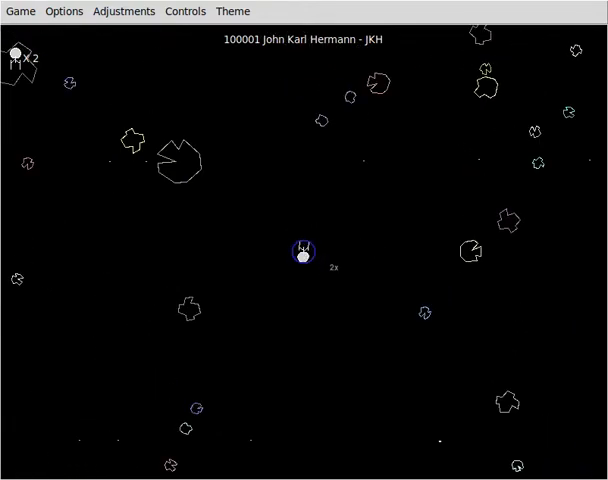
{"action": "left_click", "coordinate": [232, 12]}
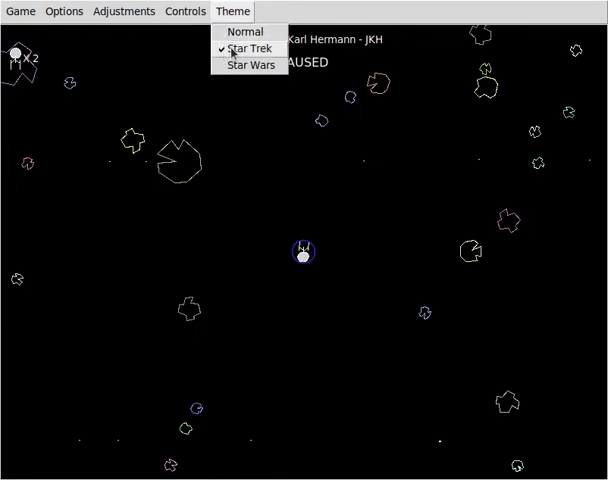
{"action": "left_click", "coordinate": [244, 32]}
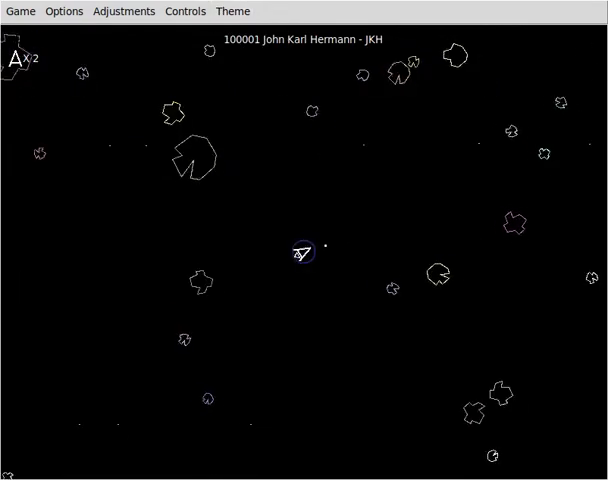